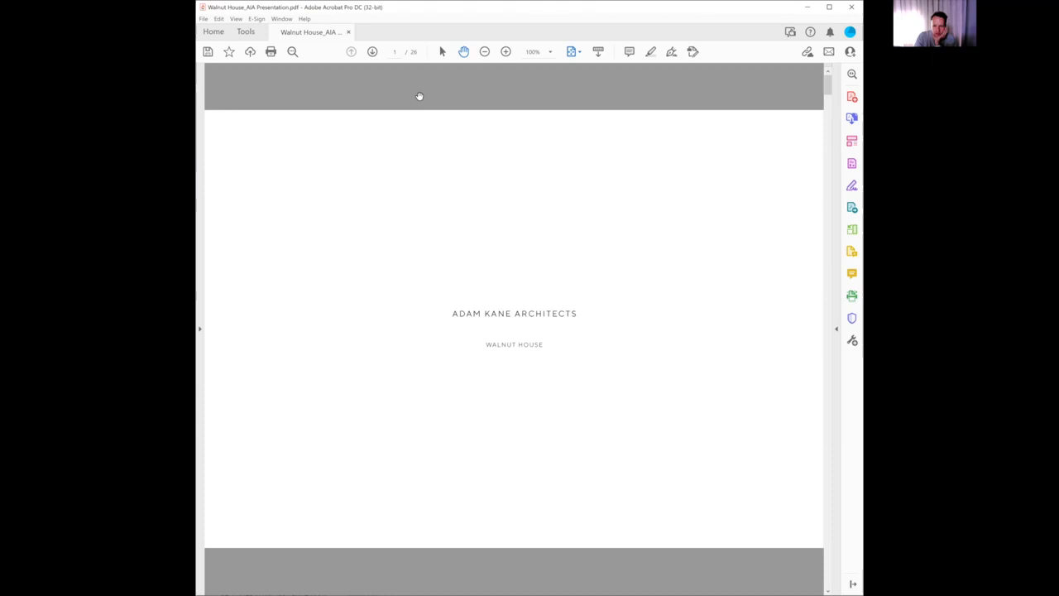
pyautogui.scroll(-3)
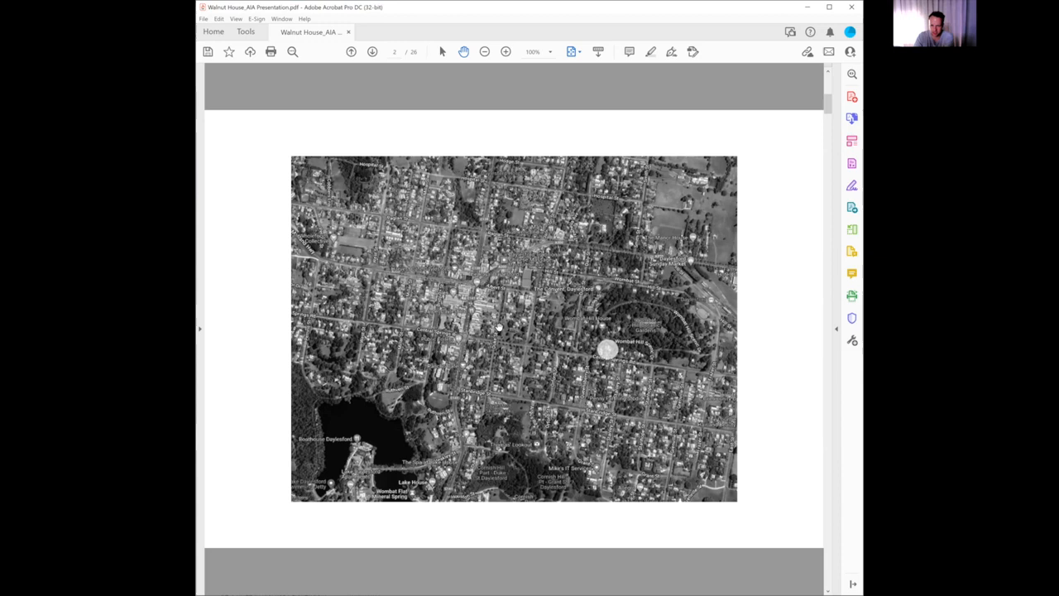
pyautogui.moveTo(632, 291)
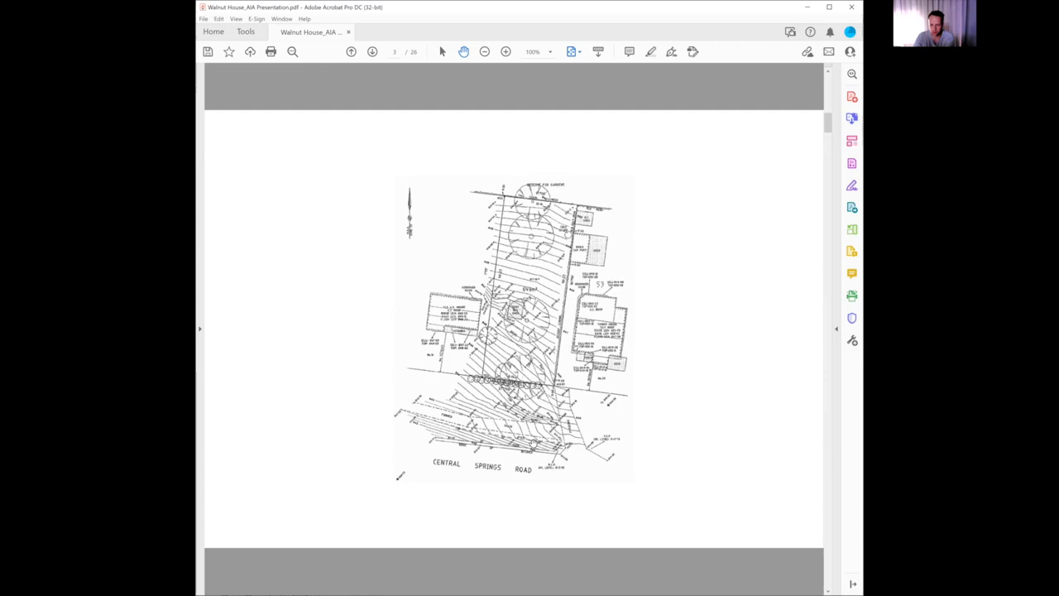
pyautogui.moveTo(545, 152)
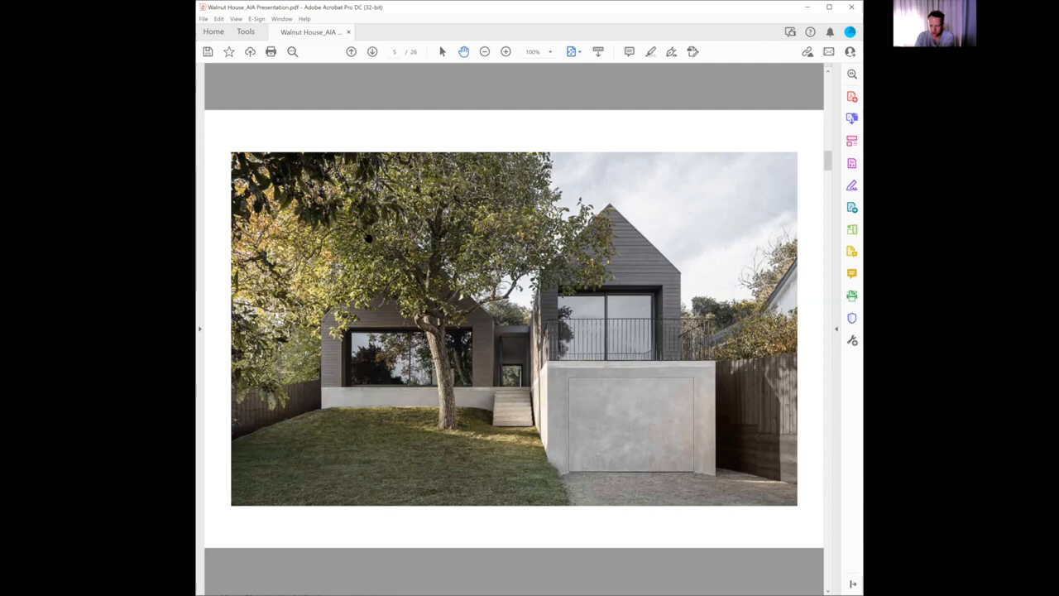
pyautogui.moveTo(395, 381)
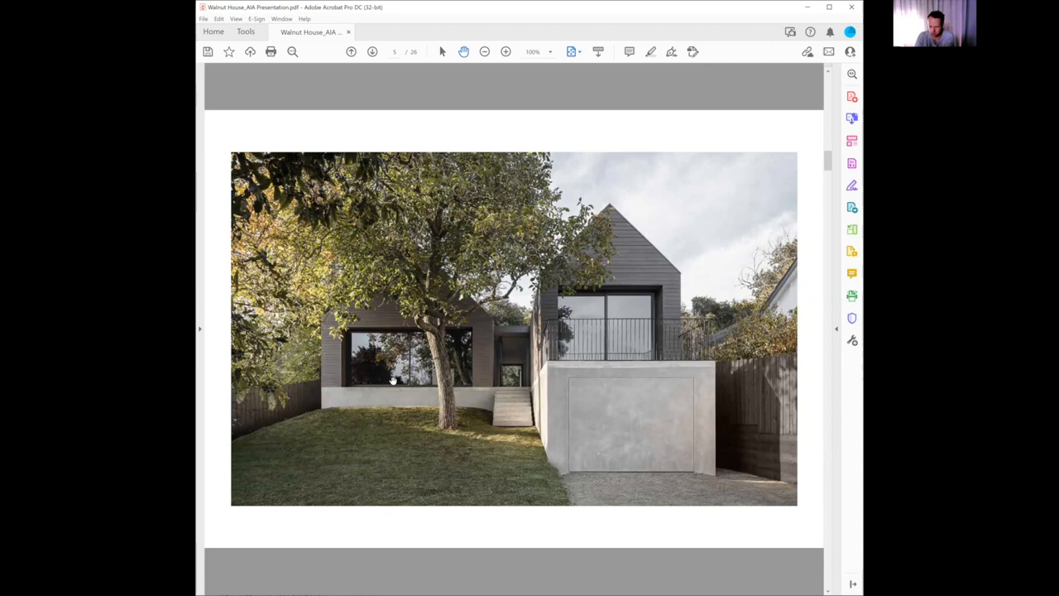
pyautogui.moveTo(461, 327)
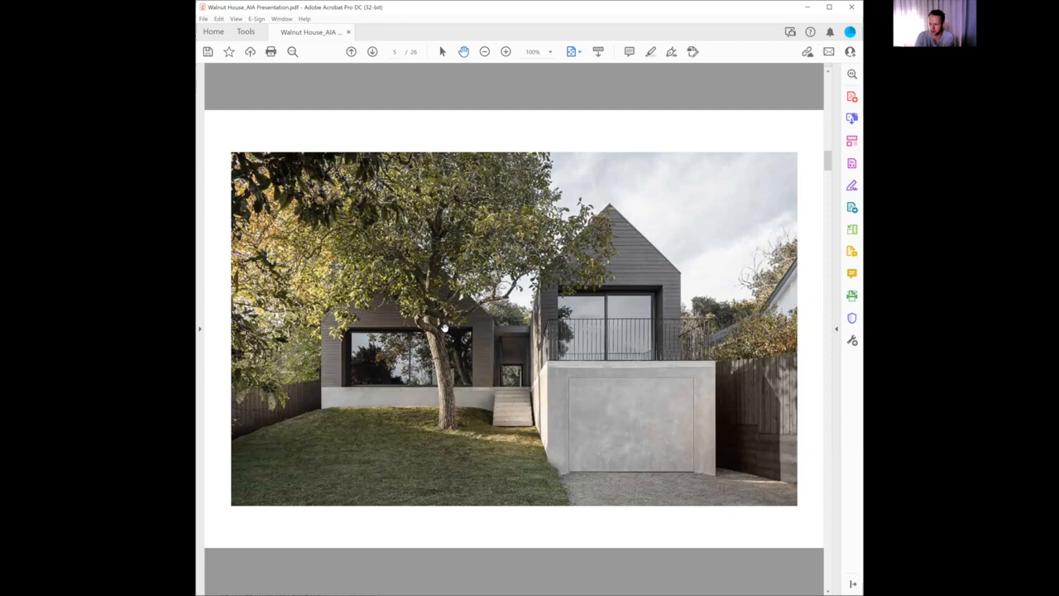
pyautogui.moveTo(637, 362)
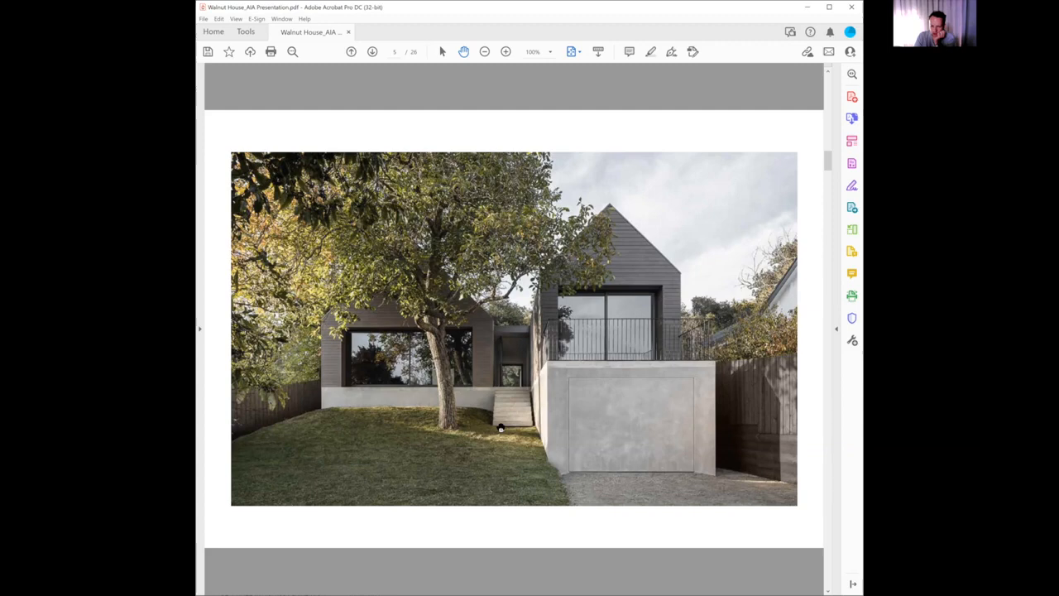
pyautogui.moveTo(530, 384)
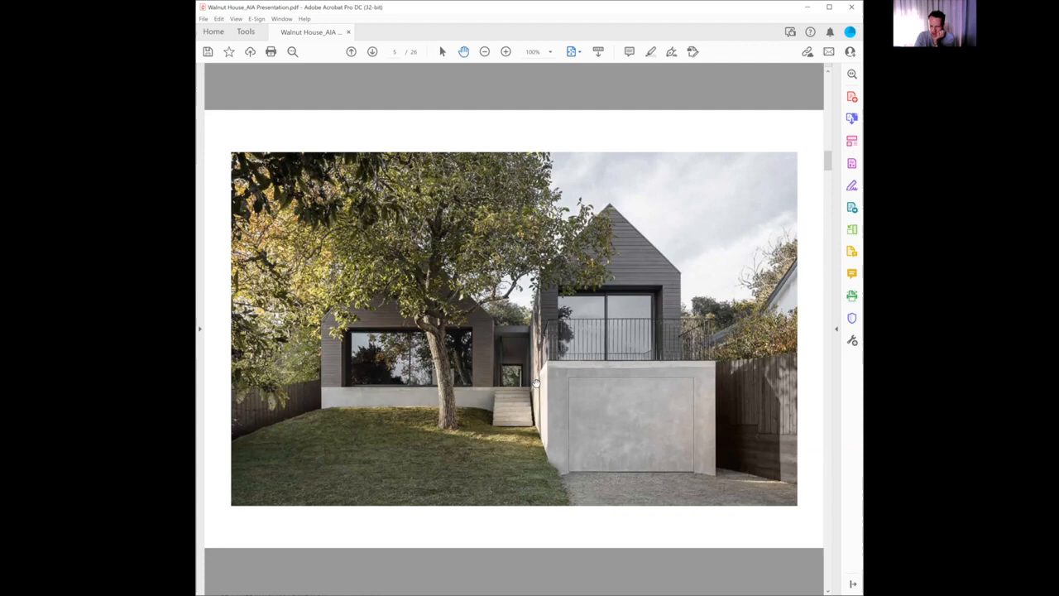
pyautogui.moveTo(516, 383)
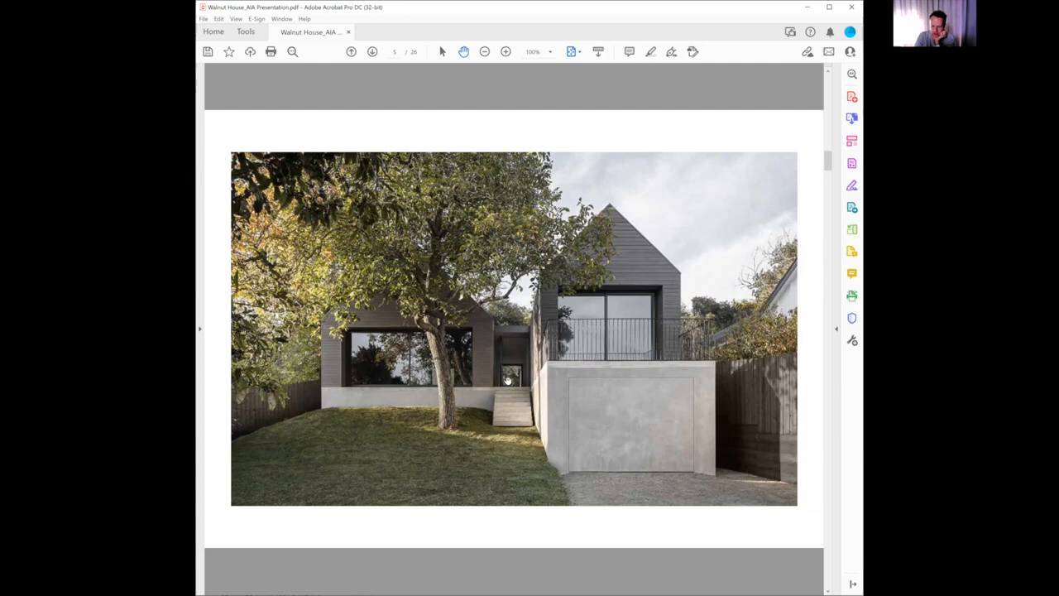
pyautogui.moveTo(484, 345)
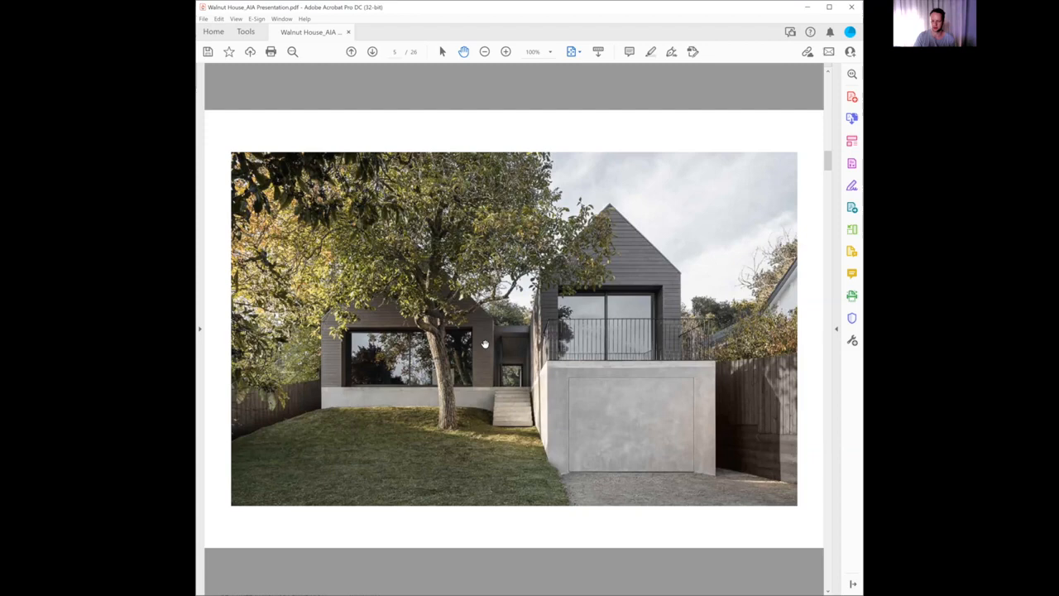
pyautogui.moveTo(585, 314)
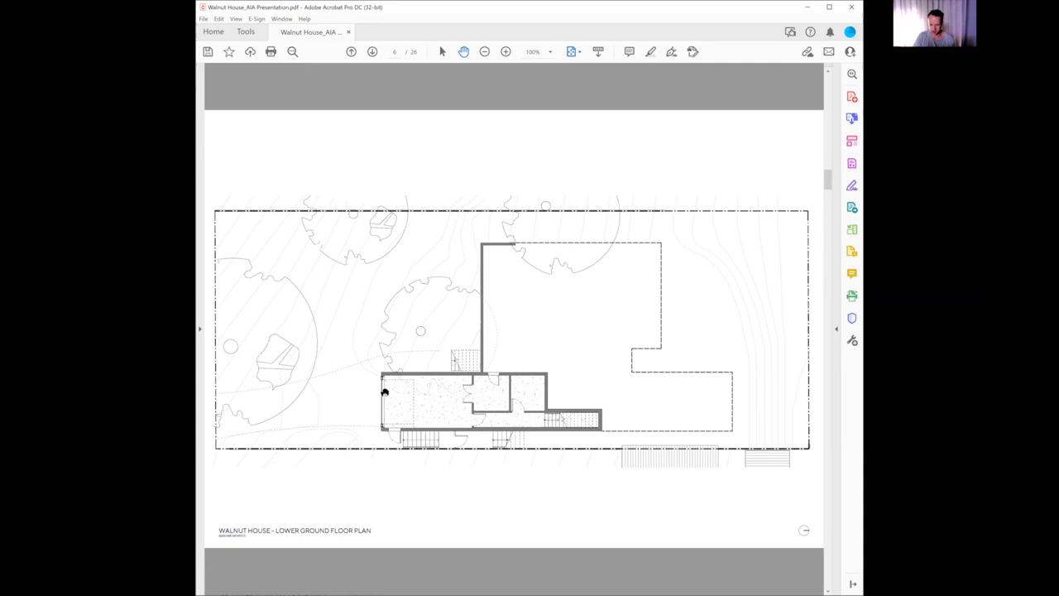
pyautogui.moveTo(601, 429)
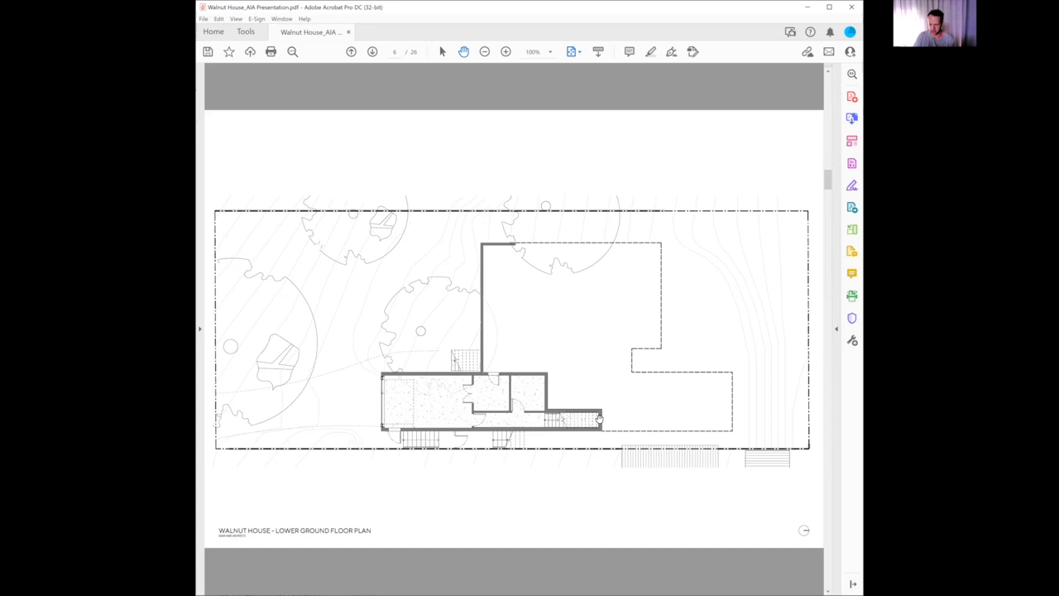
pyautogui.moveTo(454, 377)
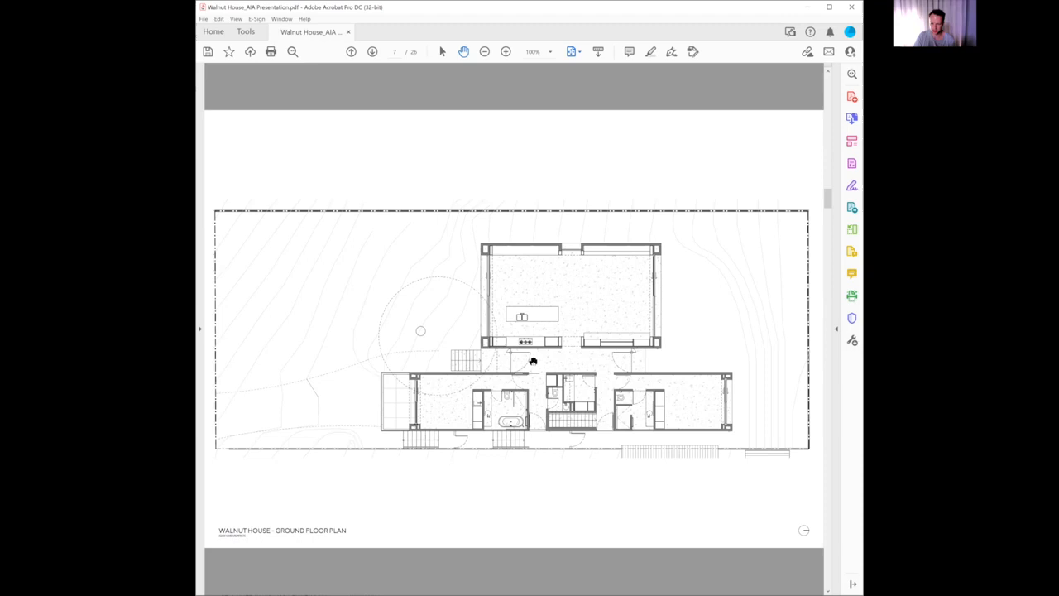
pyautogui.moveTo(434, 305)
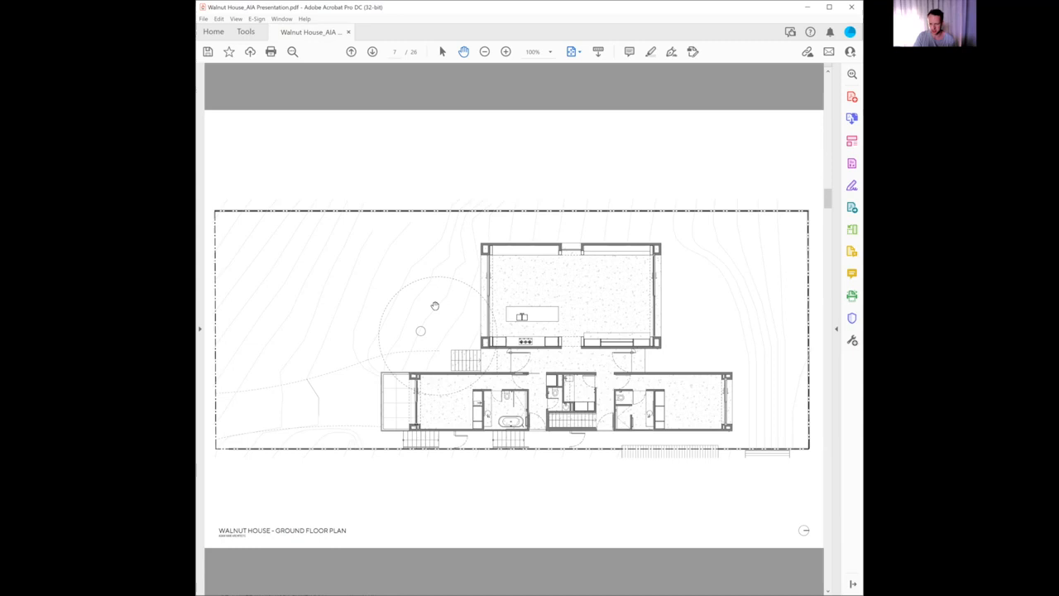
pyautogui.moveTo(459, 310)
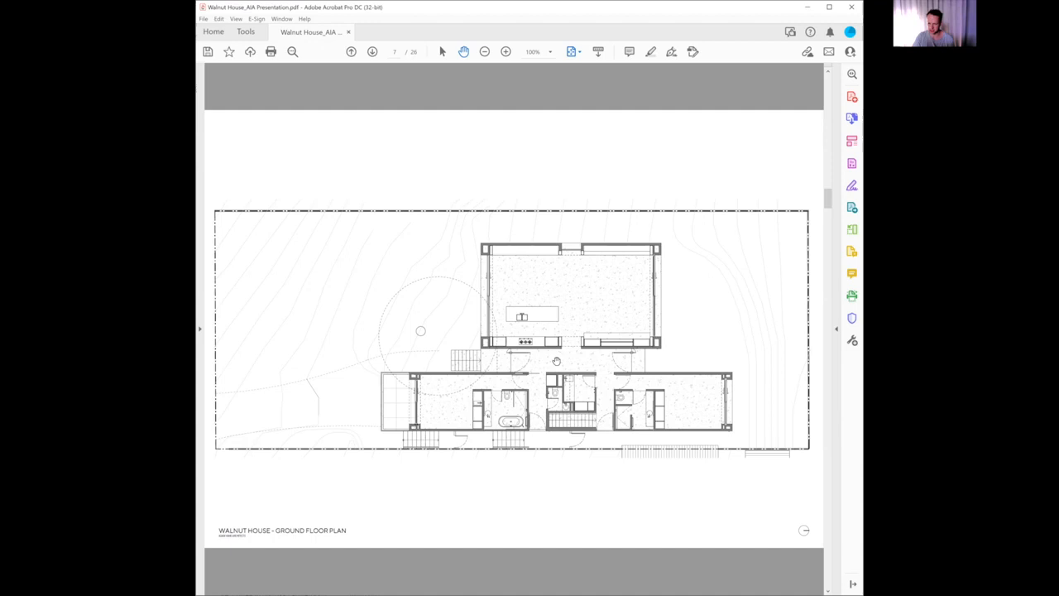
pyautogui.moveTo(598, 319)
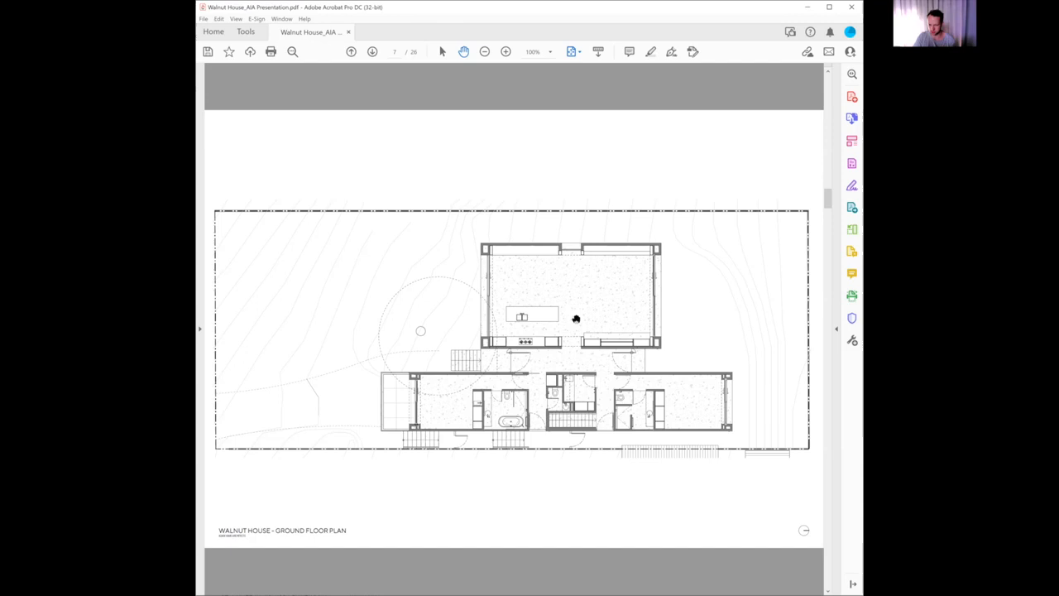
pyautogui.moveTo(437, 292)
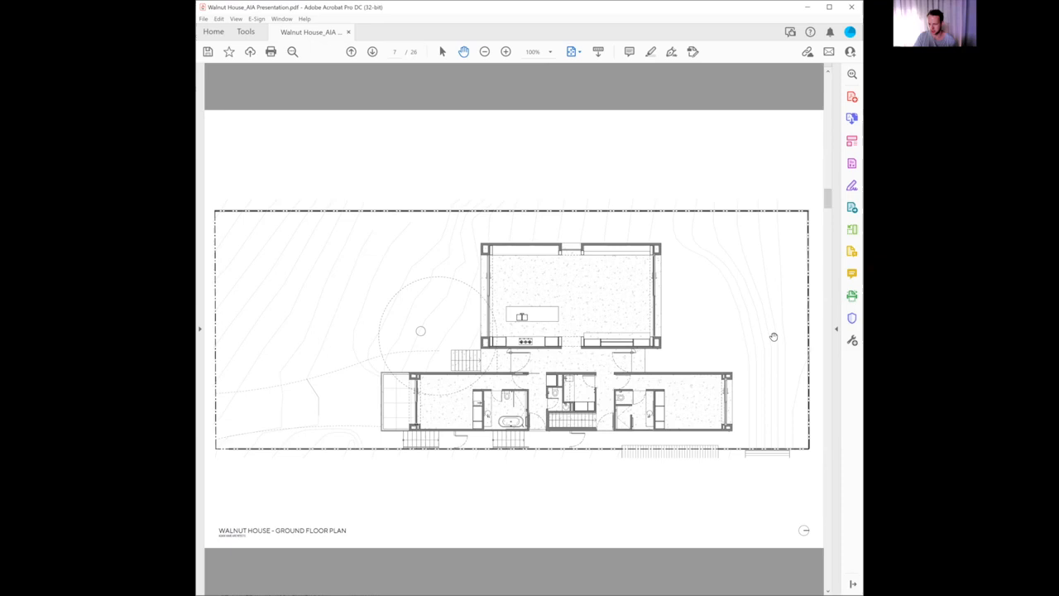
pyautogui.moveTo(559, 377)
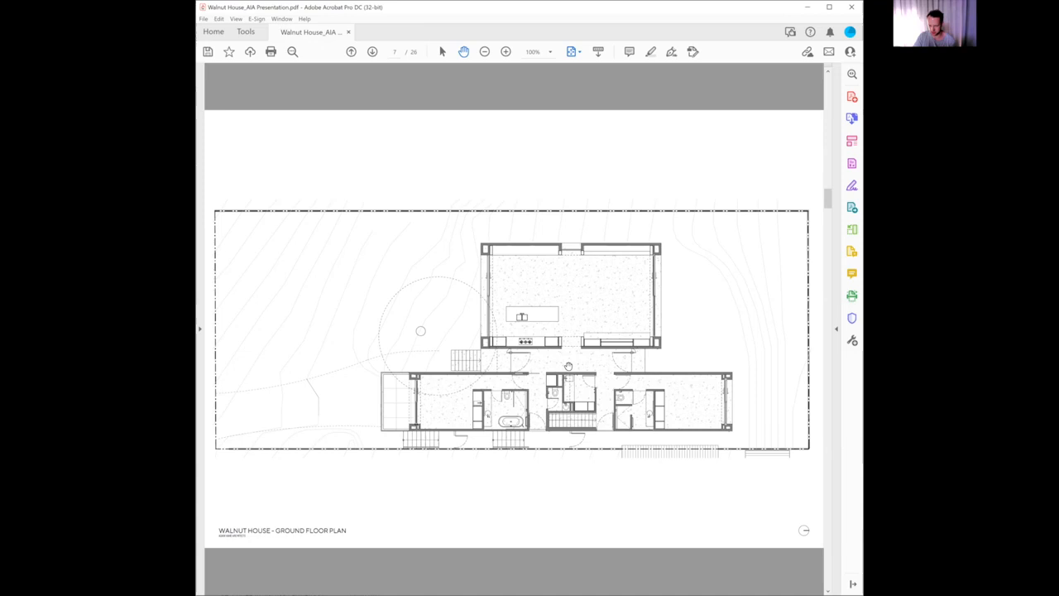
pyautogui.moveTo(594, 370)
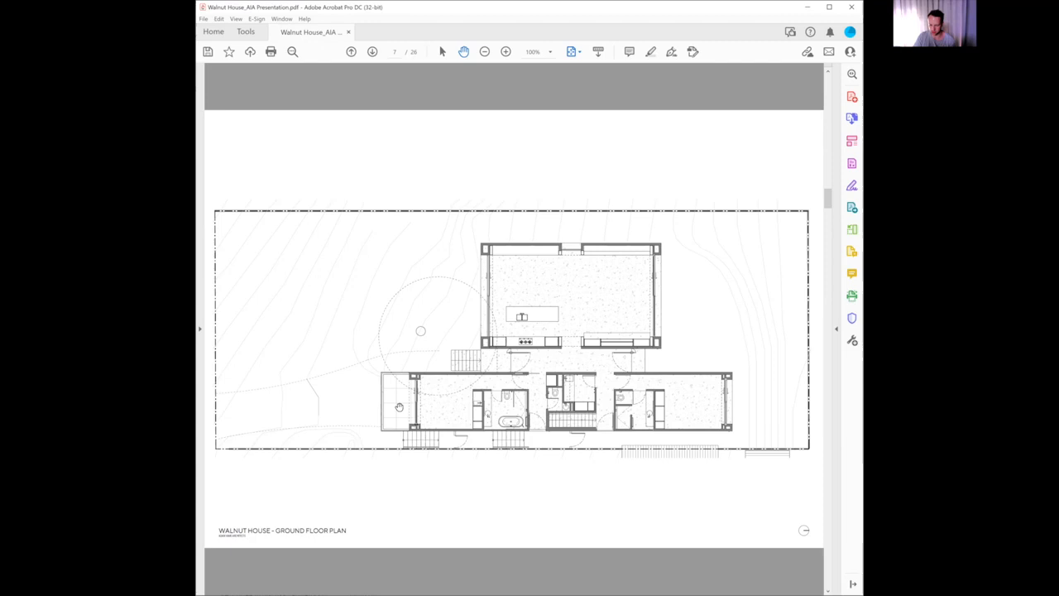
pyautogui.moveTo(469, 360)
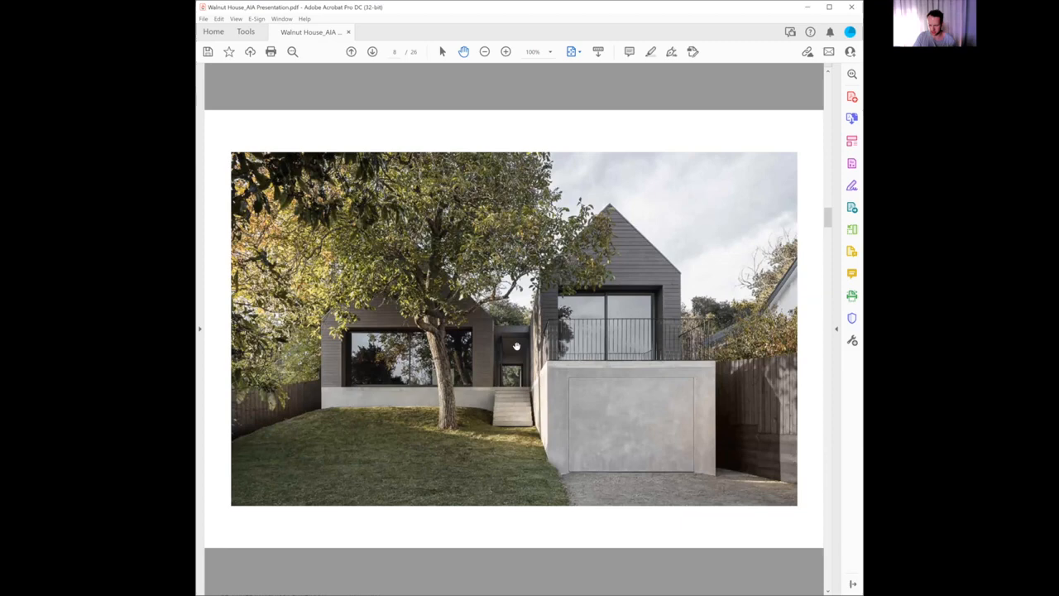
pyautogui.moveTo(681, 327)
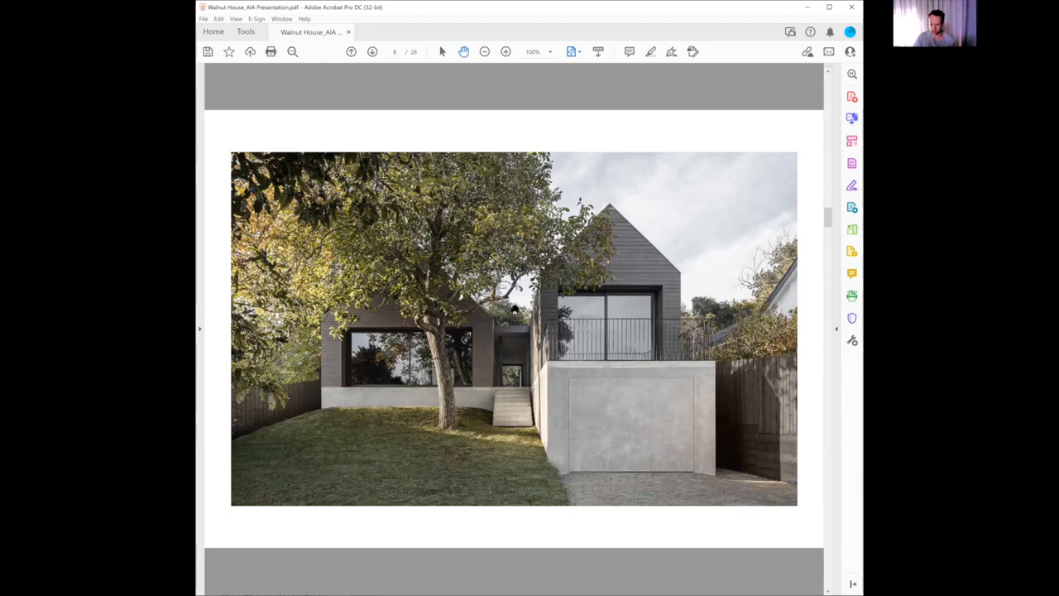
pyautogui.scroll(-3)
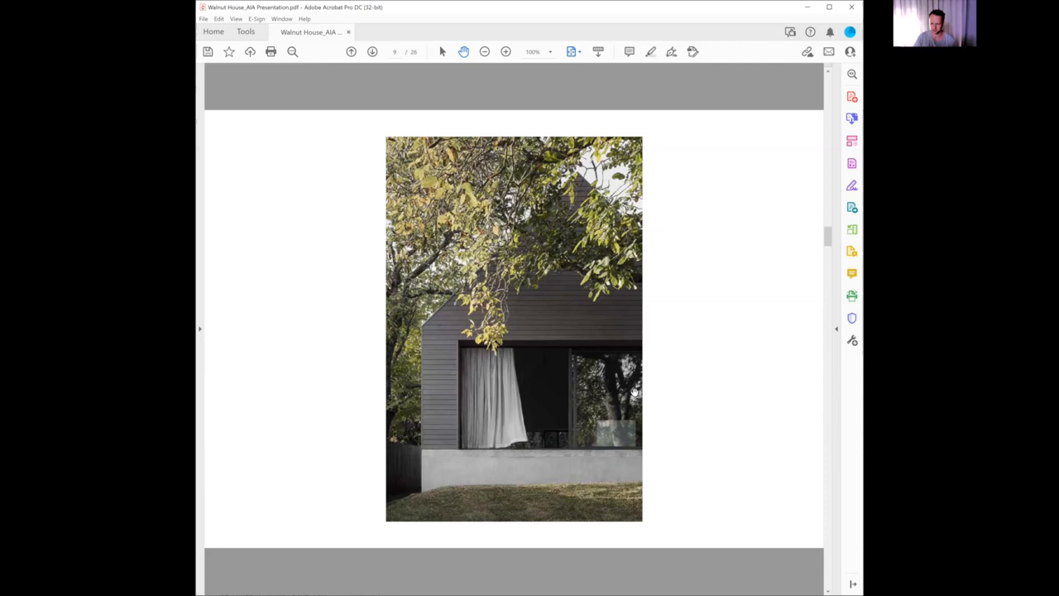
pyautogui.scroll(-3)
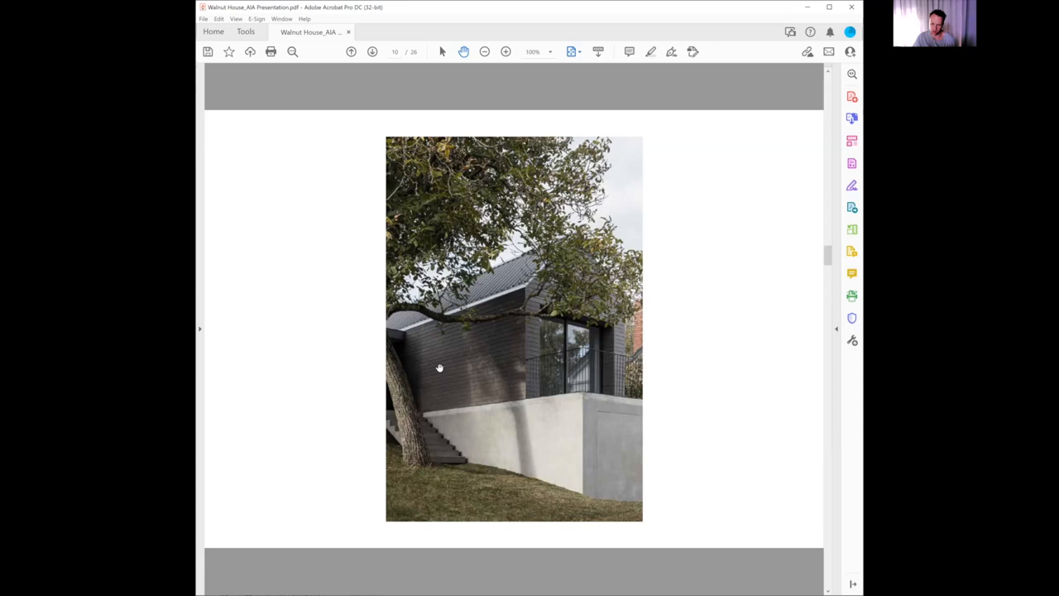
pyautogui.scroll(-3)
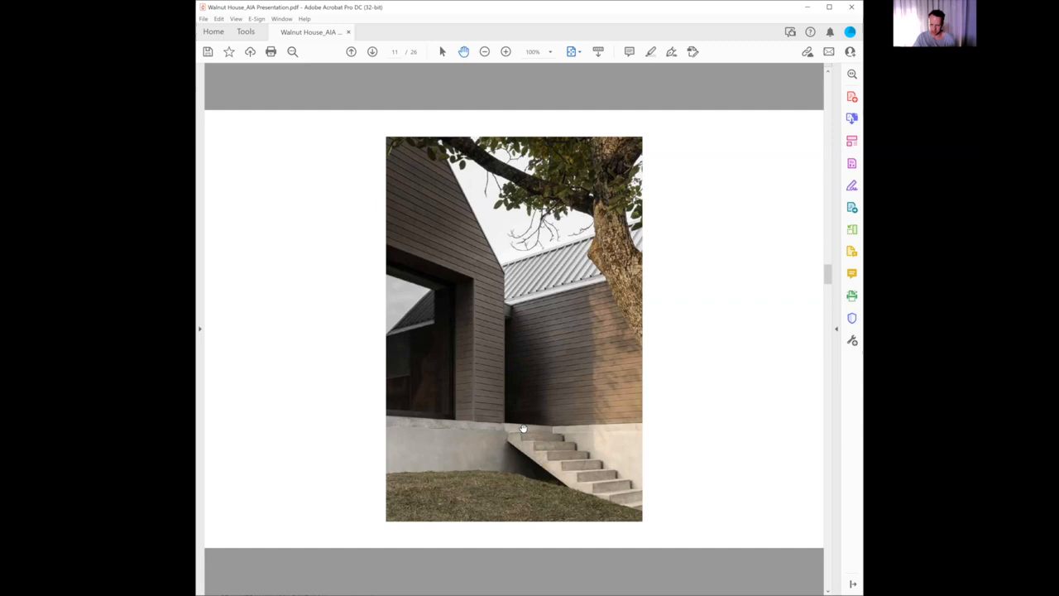
pyautogui.scroll(-3)
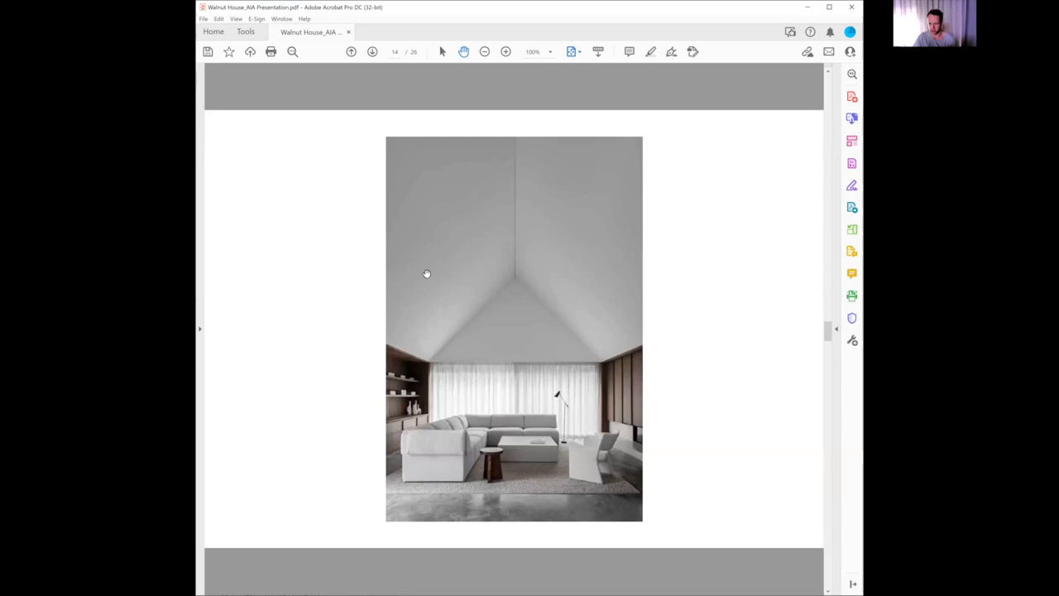
pyautogui.moveTo(631, 338)
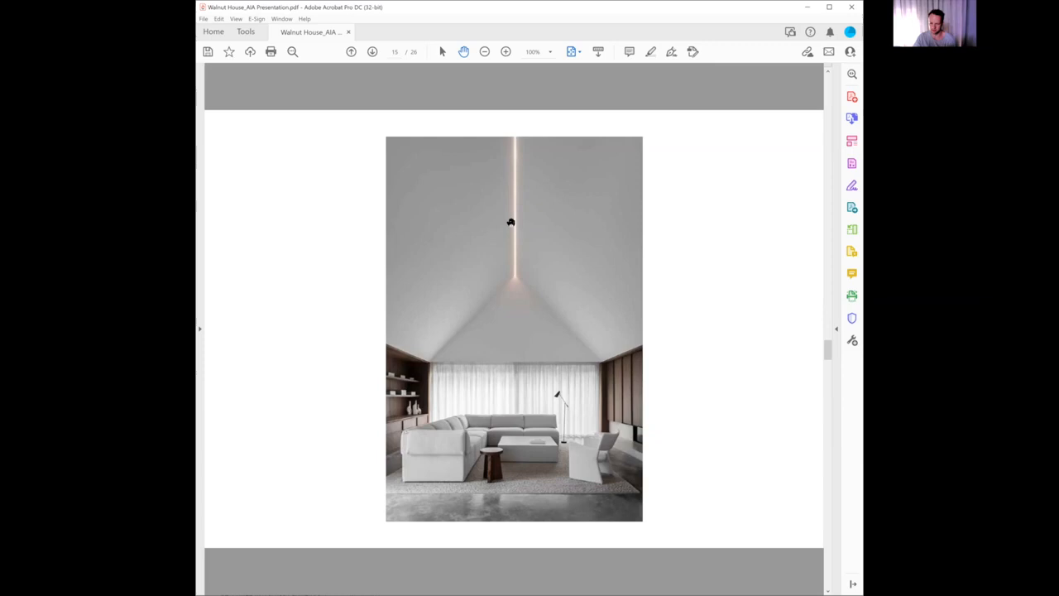
pyautogui.moveTo(521, 253)
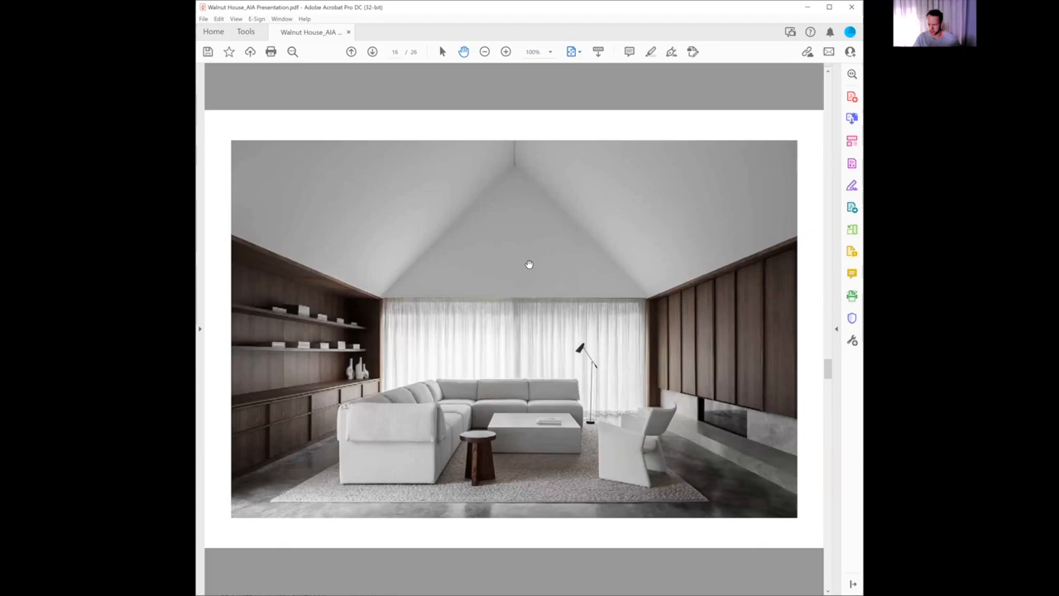
pyautogui.moveTo(534, 265)
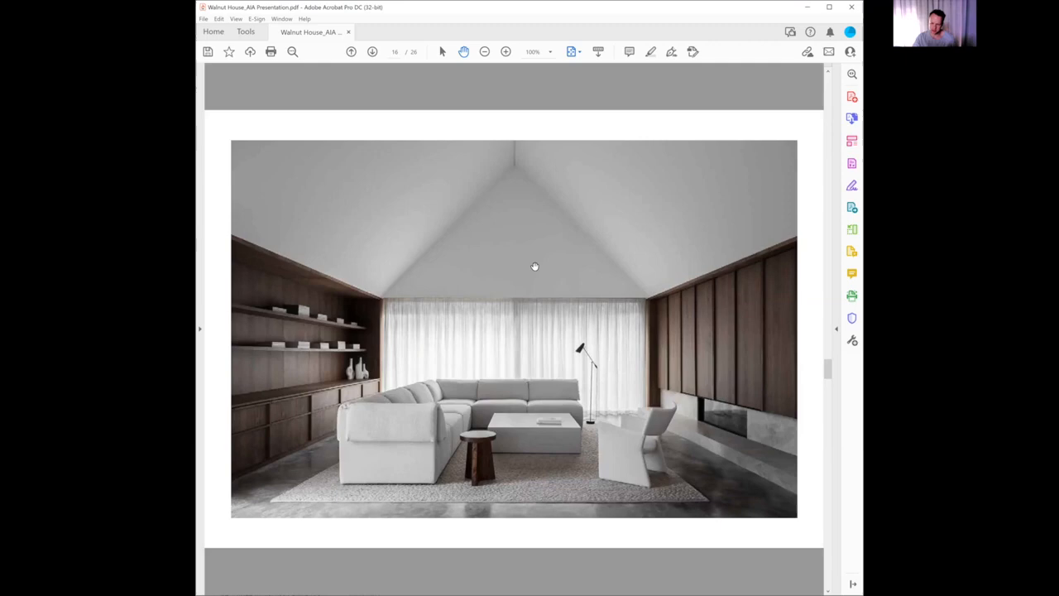
pyautogui.moveTo(714, 327)
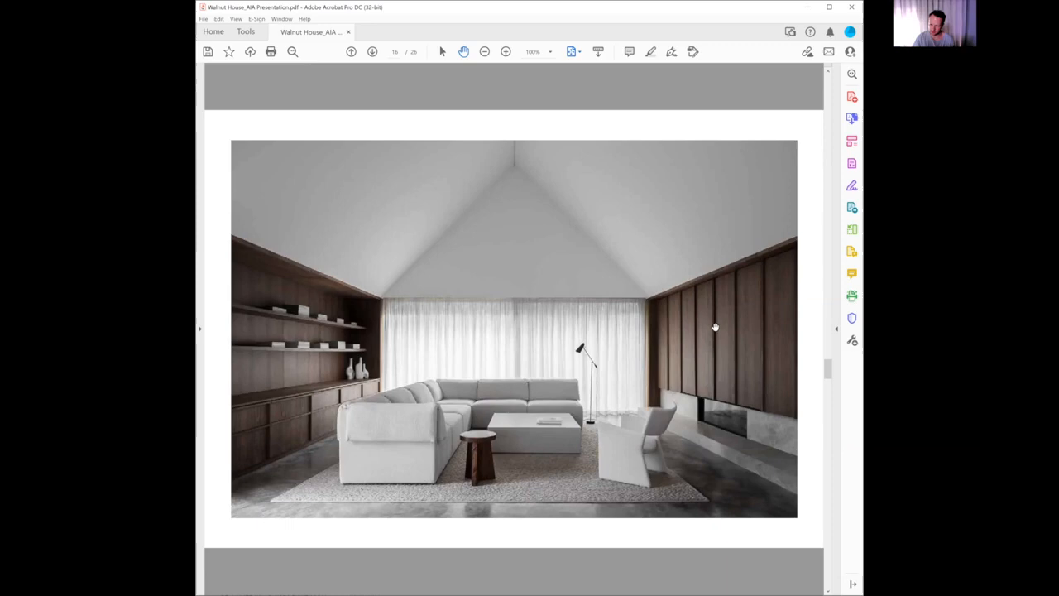
pyautogui.moveTo(679, 365)
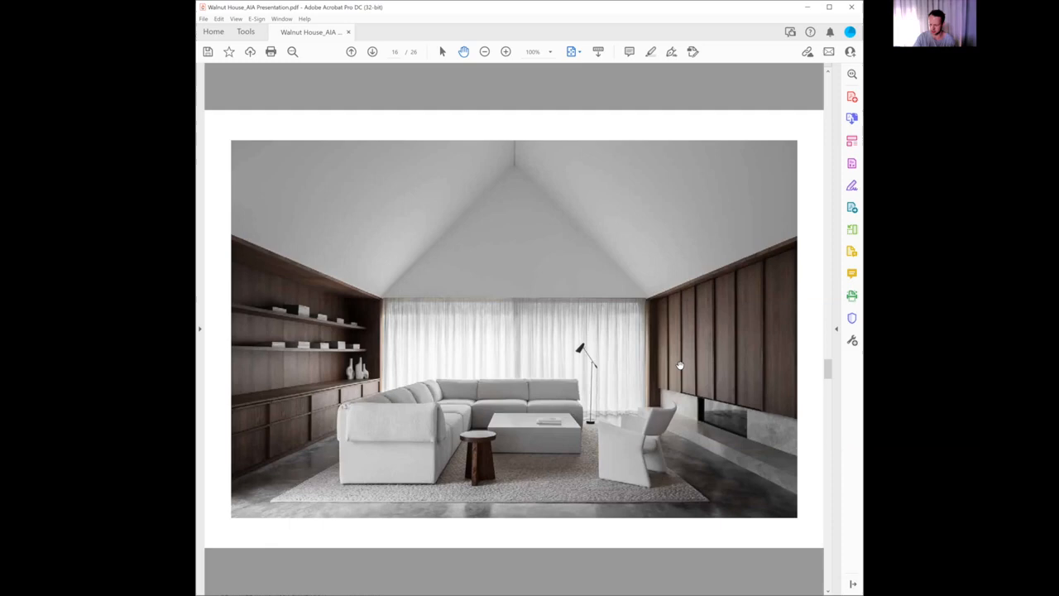
pyautogui.moveTo(738, 344)
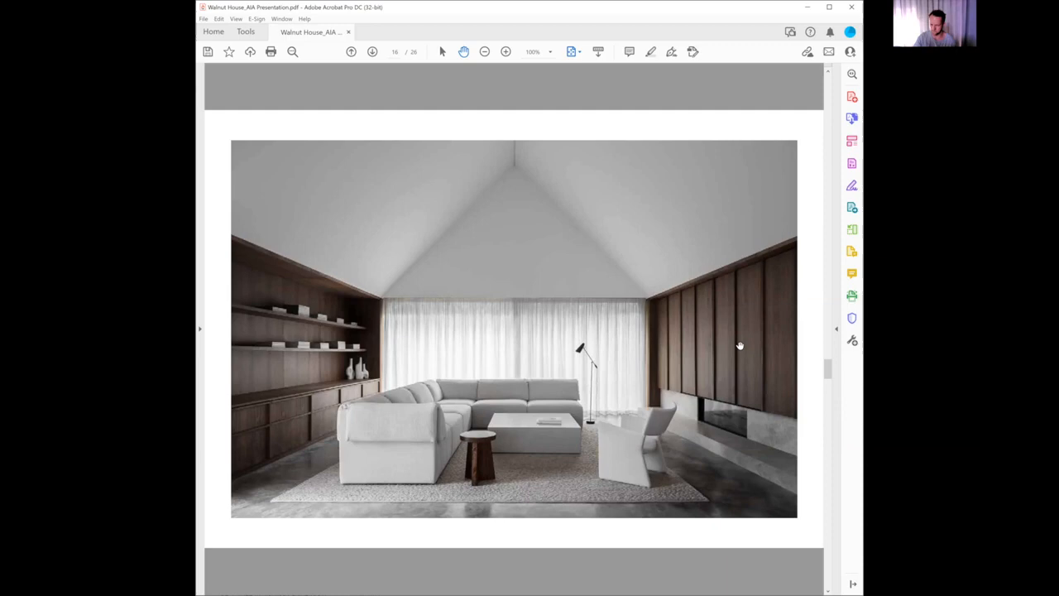
pyautogui.moveTo(519, 325)
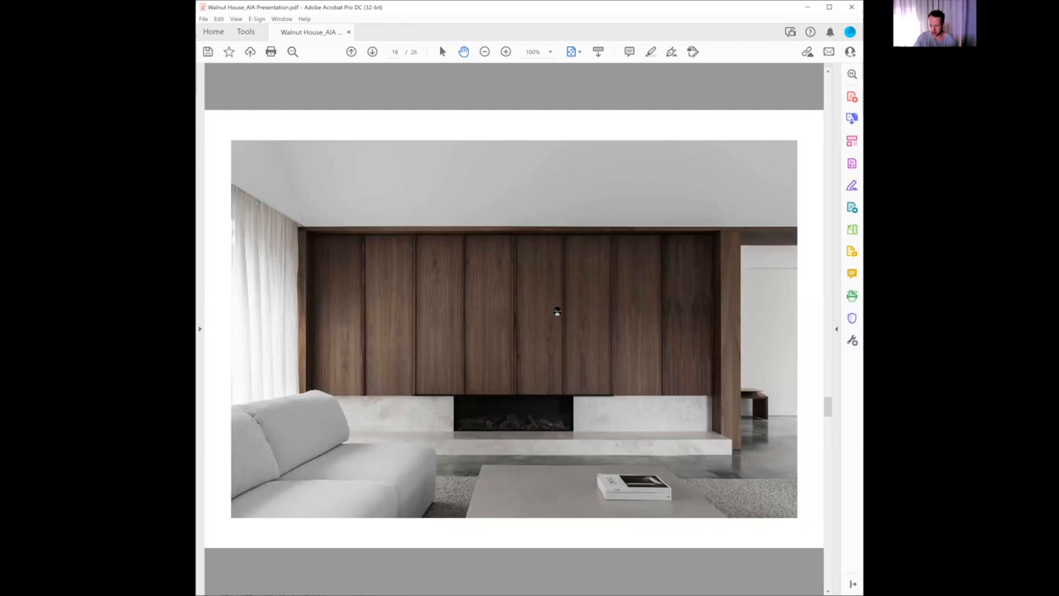
pyautogui.scroll(-3)
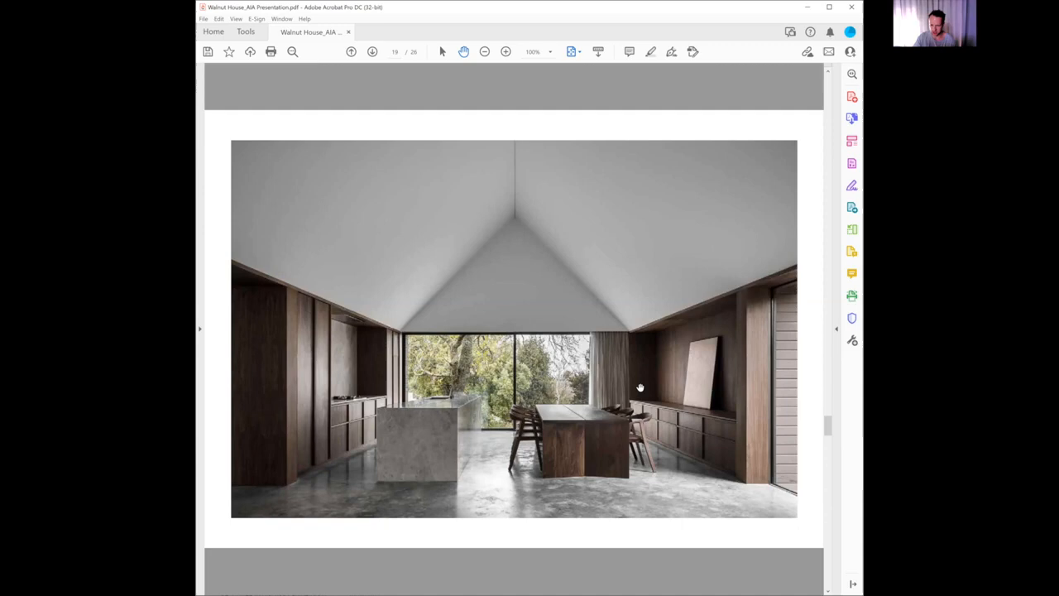
pyautogui.scroll(-3)
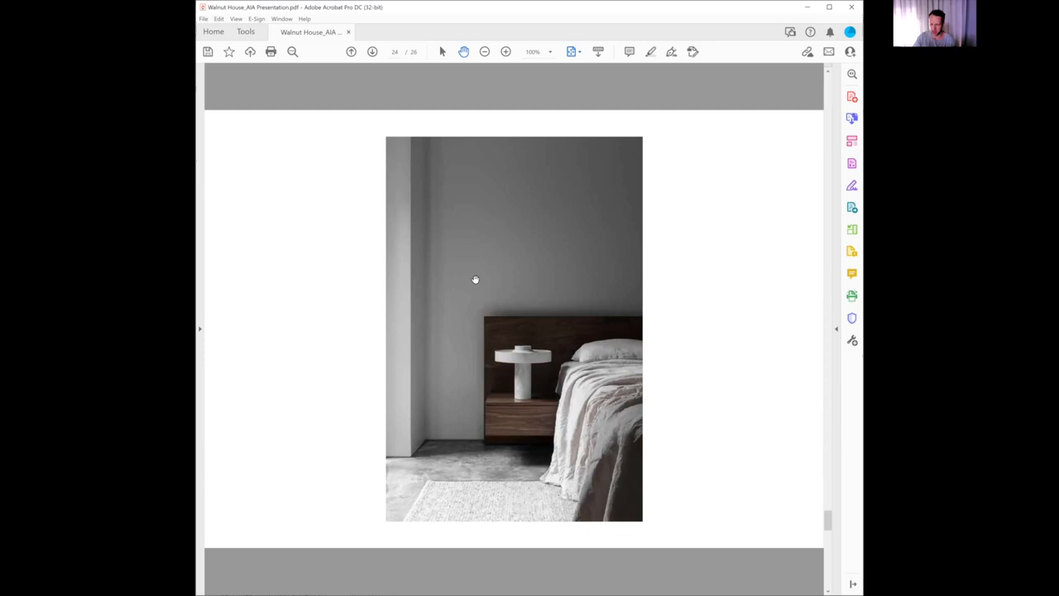
pyautogui.moveTo(668, 366)
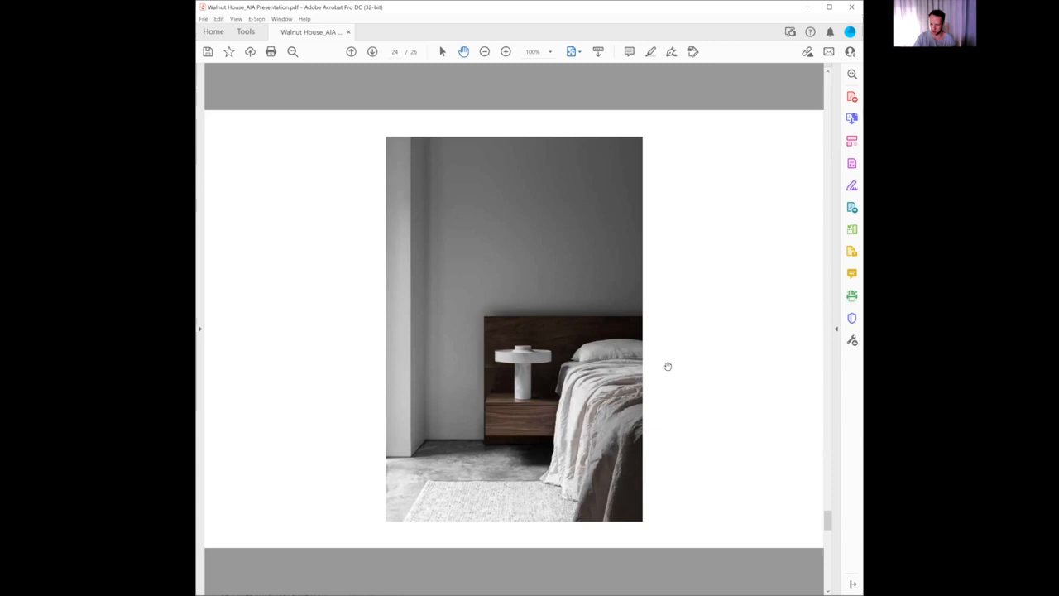